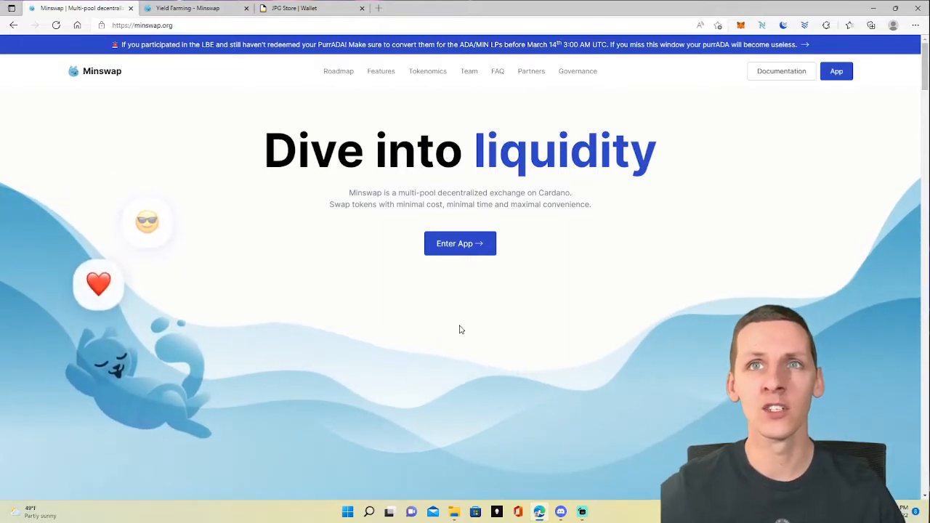
# Enter the Minswap app and toggle the theme to light and back to dark.
pyautogui.click(196, 9)
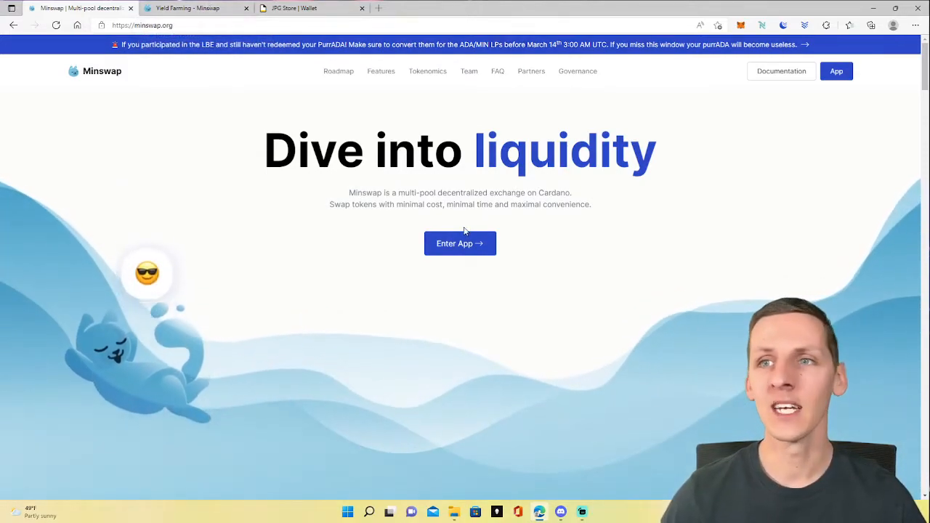
pyautogui.click(460, 244)
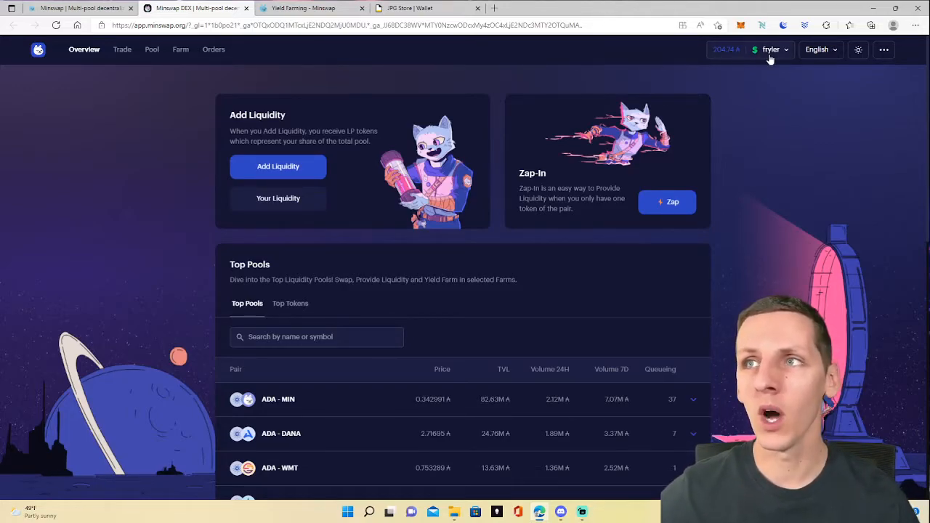
pyautogui.moveTo(811, 107)
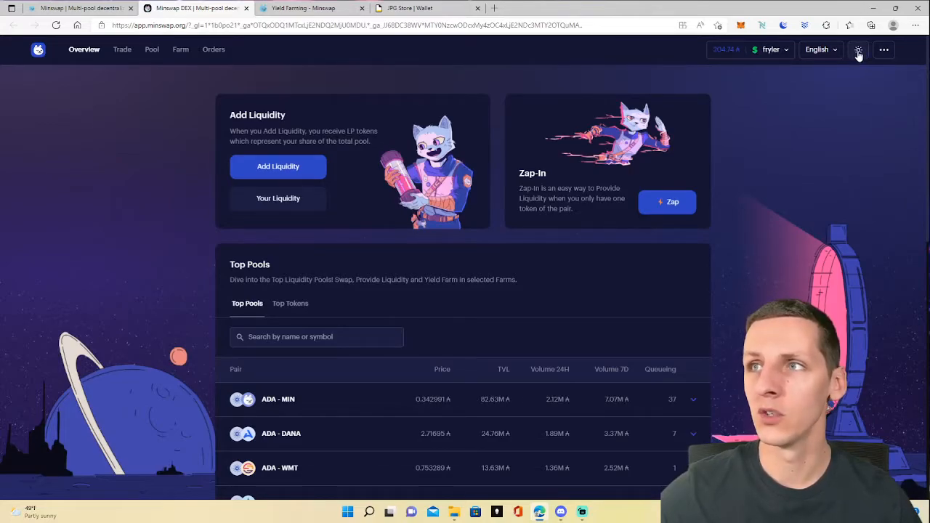
pyautogui.click(857, 49)
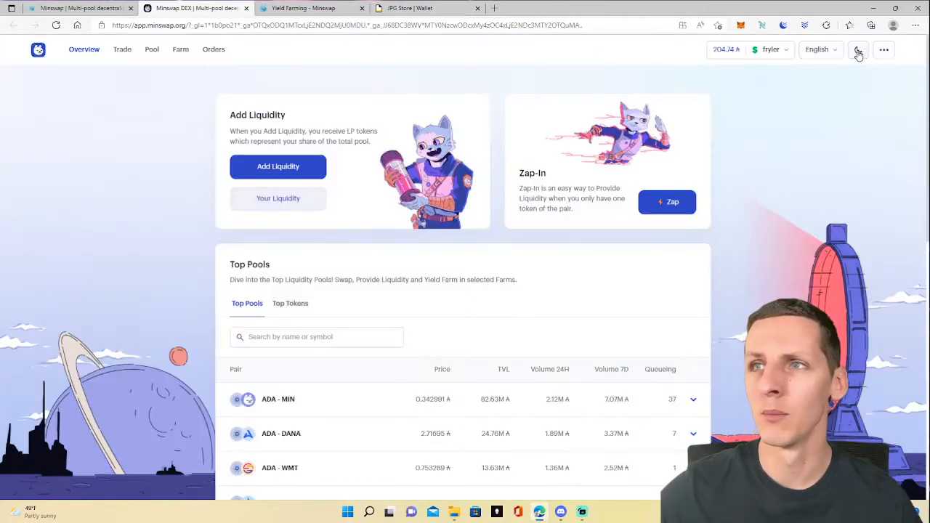
pyautogui.click(857, 49)
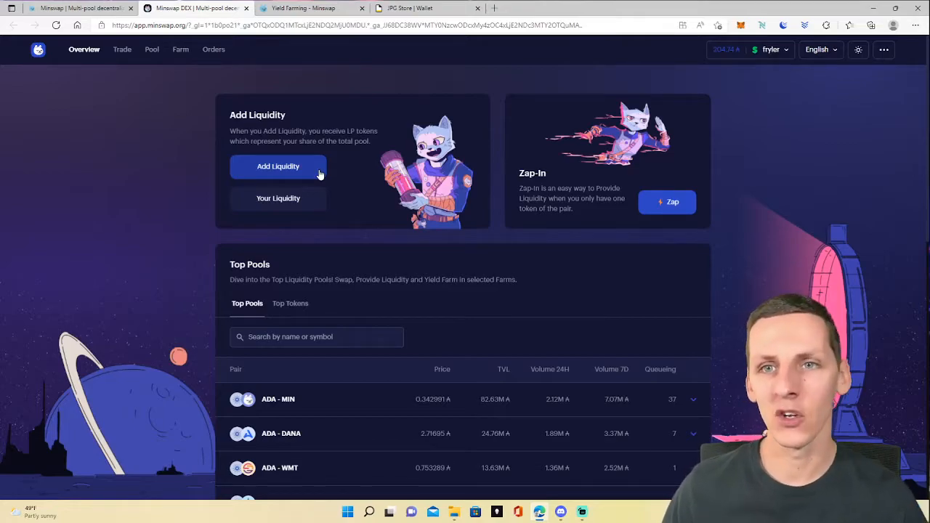
pyautogui.moveTo(255, 90)
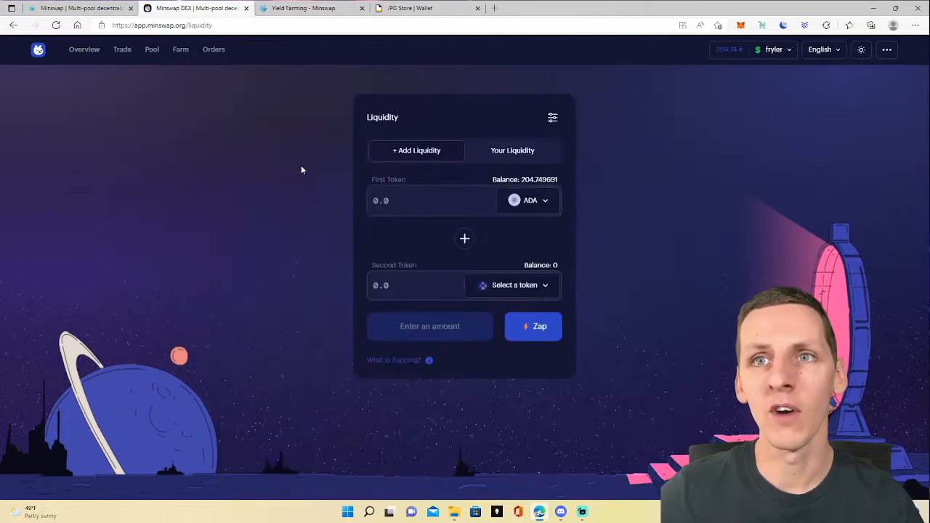
pyautogui.moveTo(582, 102)
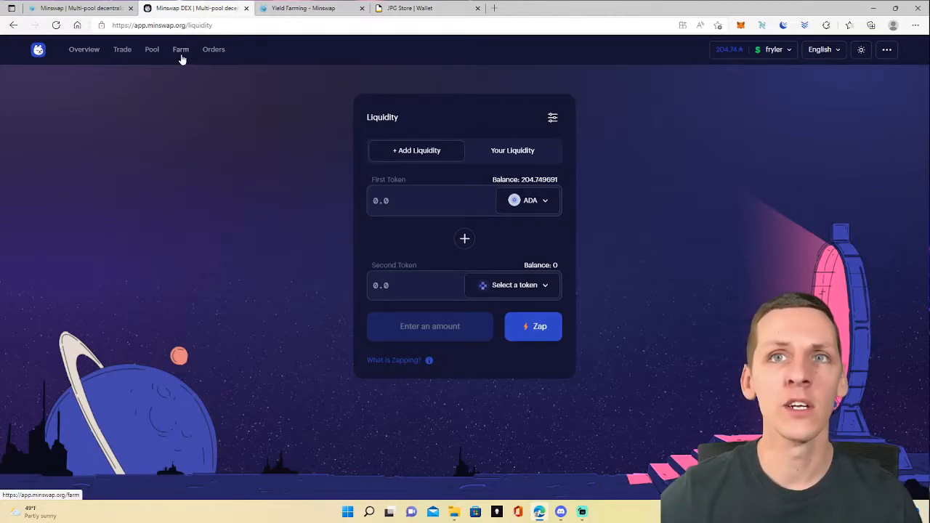
pyautogui.click(180, 50)
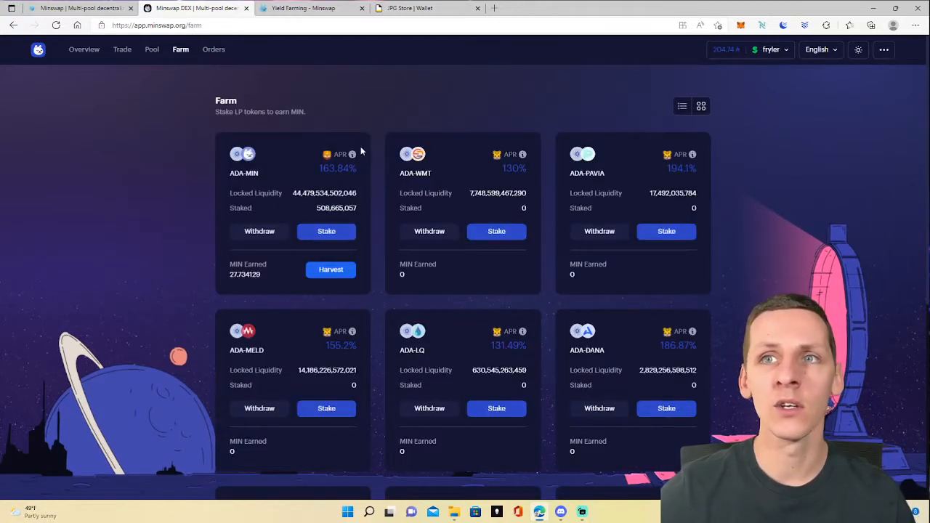
pyautogui.scroll(-3)
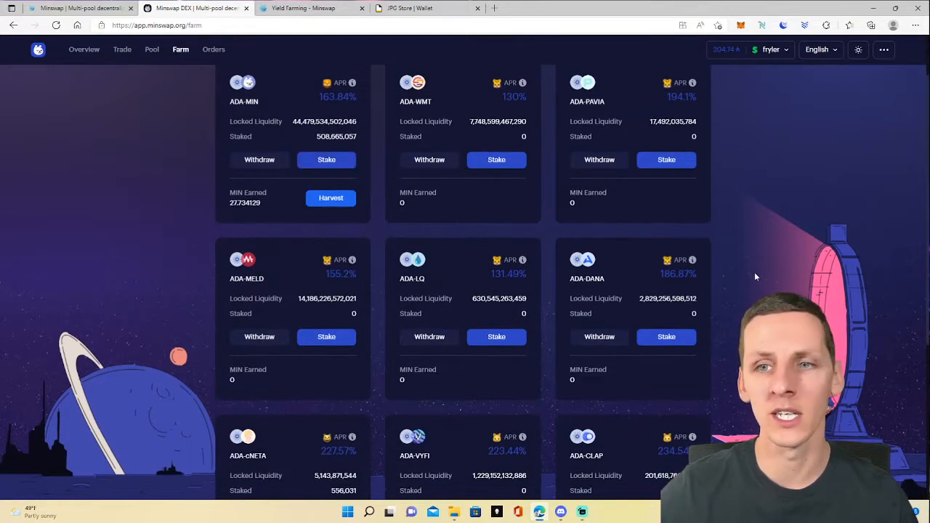
pyautogui.scroll(3)
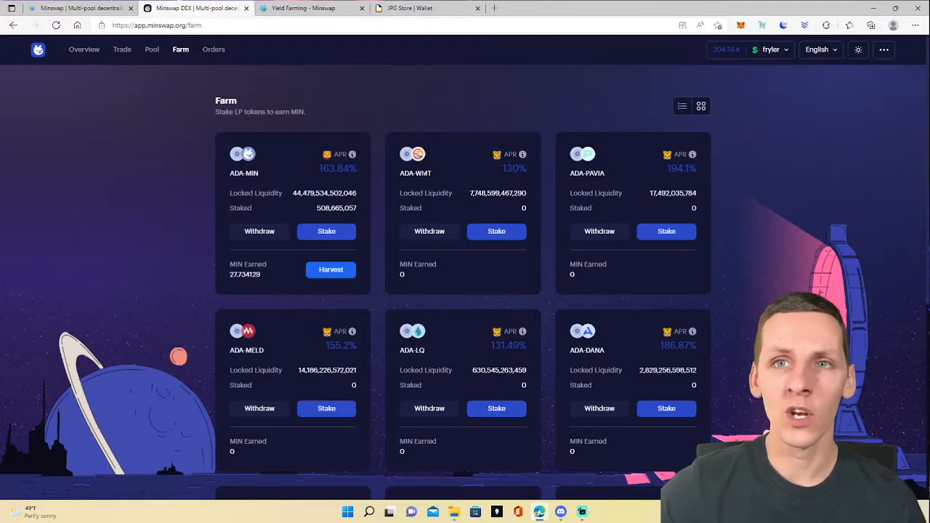
pyautogui.scroll(-3)
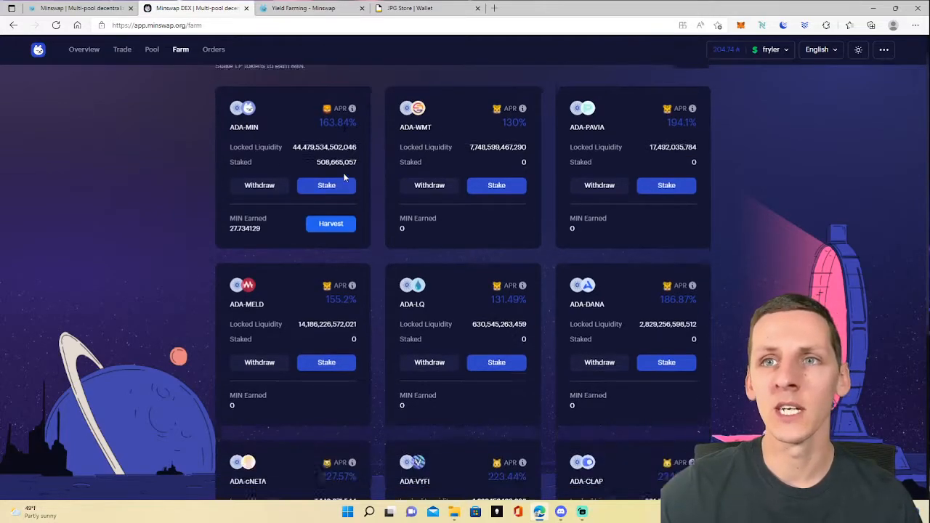
pyautogui.scroll(3)
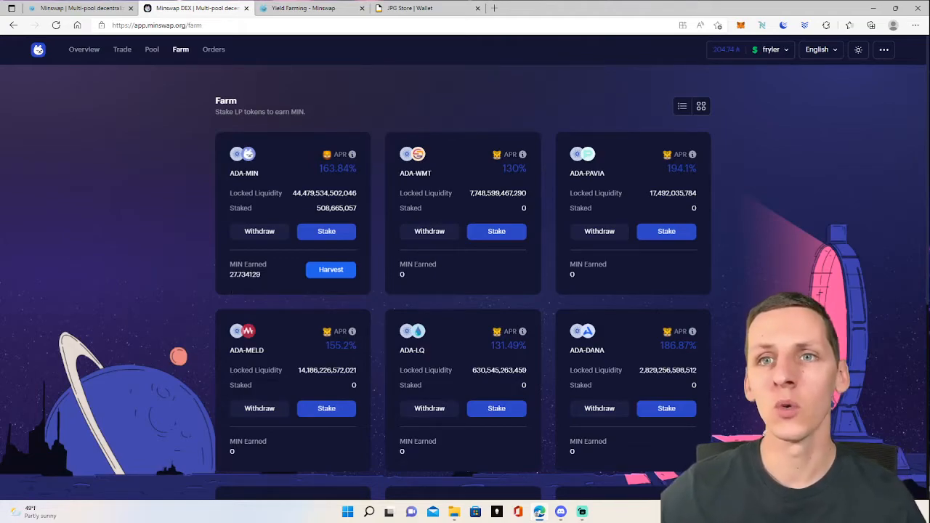
pyautogui.scroll(-3)
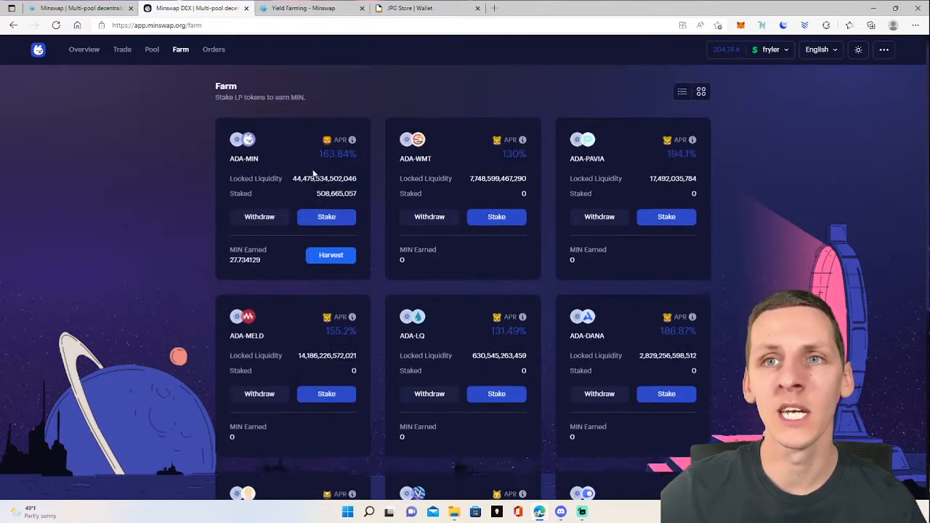
pyautogui.scroll(-3)
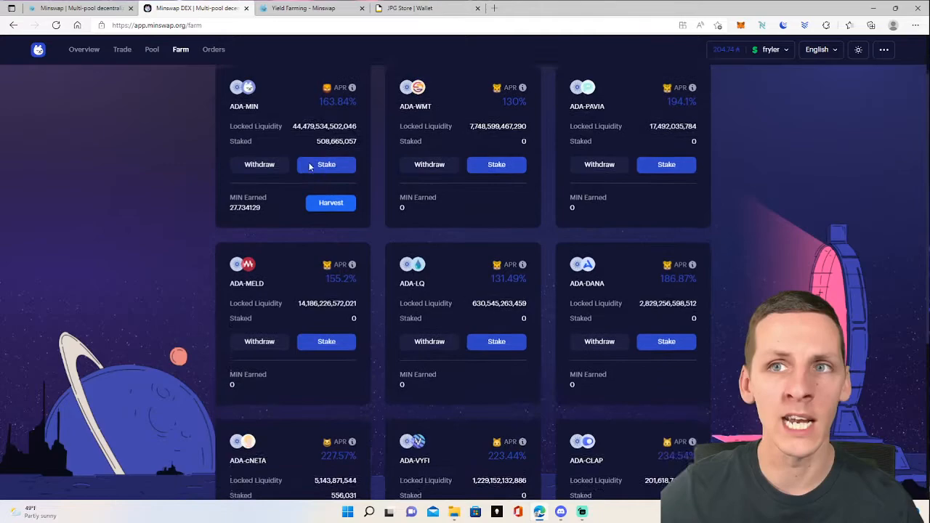
pyautogui.scroll(-3)
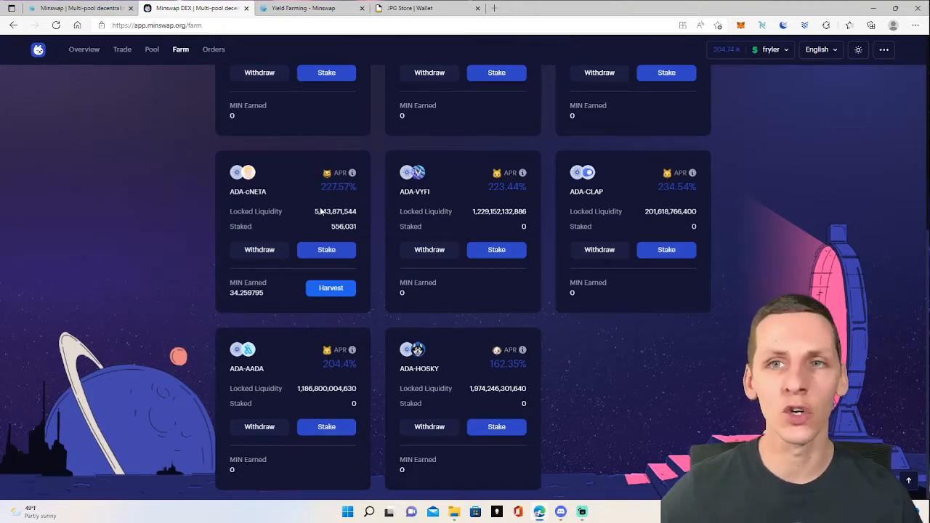
pyautogui.scroll(3)
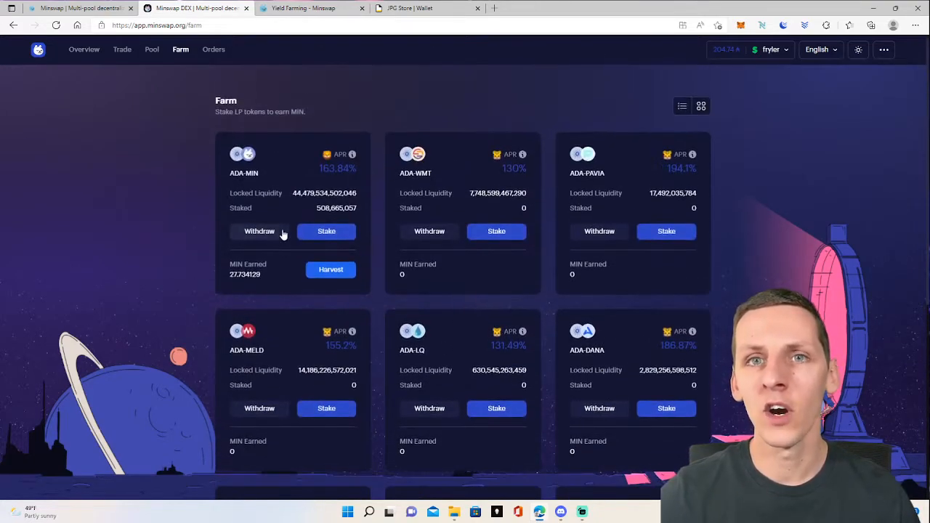
pyautogui.click(85, 50)
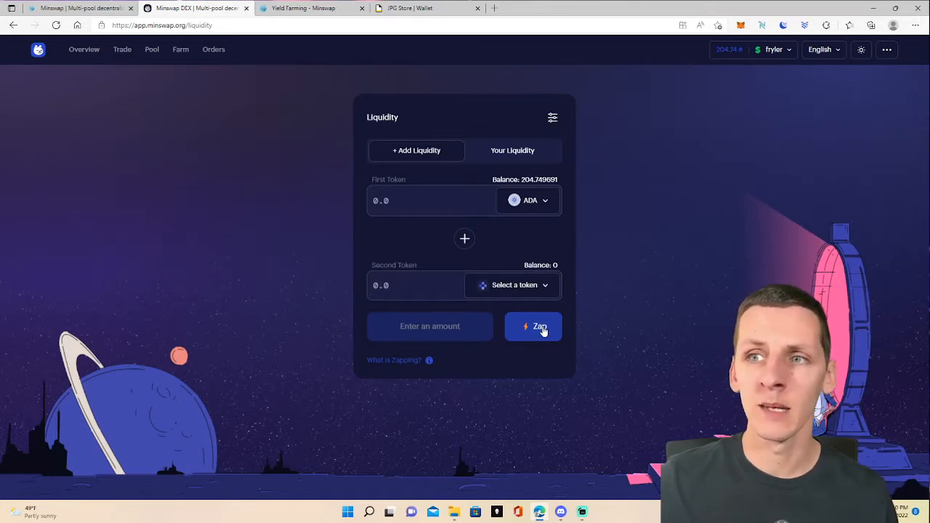
# Start a Zap-In and set 50 ADA as the From Token amount.
pyautogui.click(534, 326)
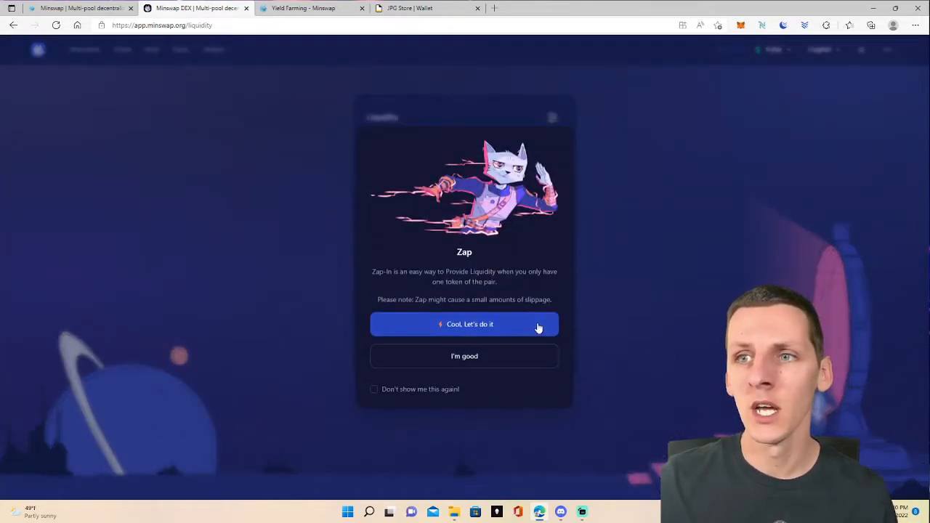
pyautogui.click(465, 325)
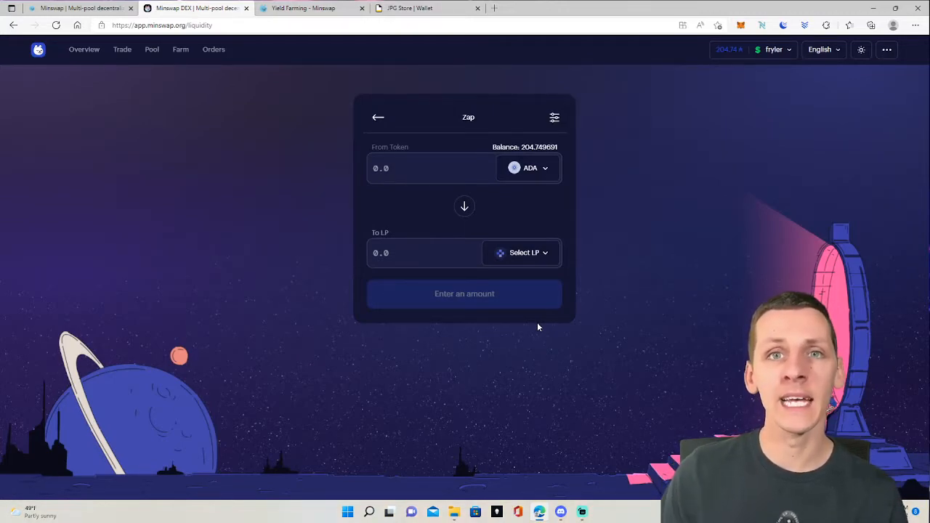
pyautogui.moveTo(497, 206)
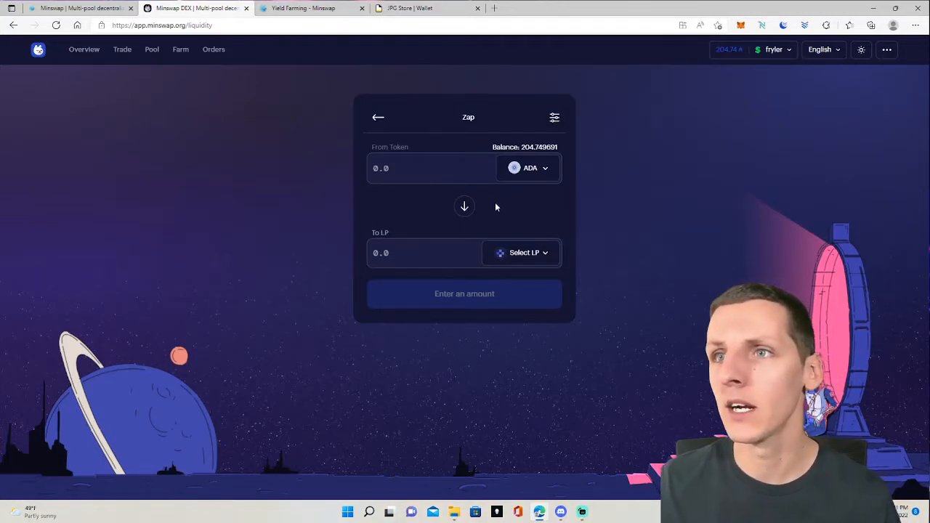
pyautogui.click(429, 169)
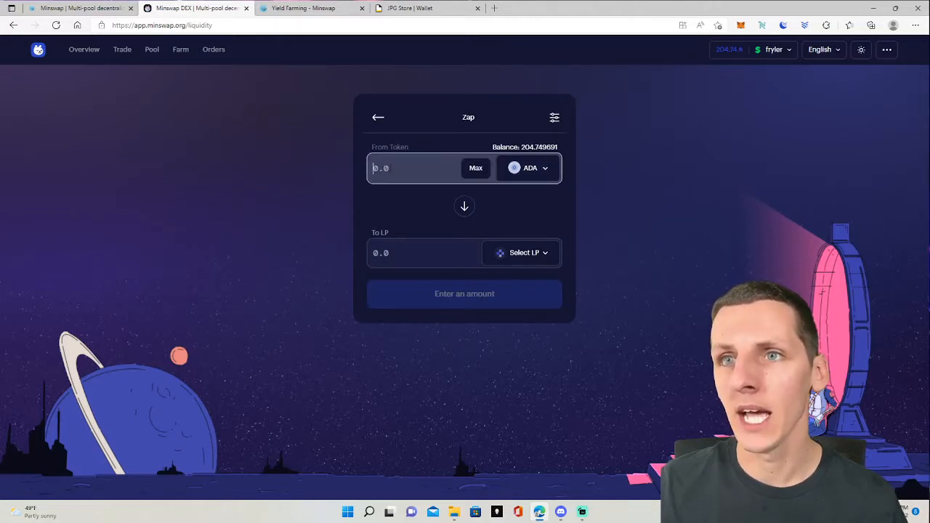
pyautogui.write('50')
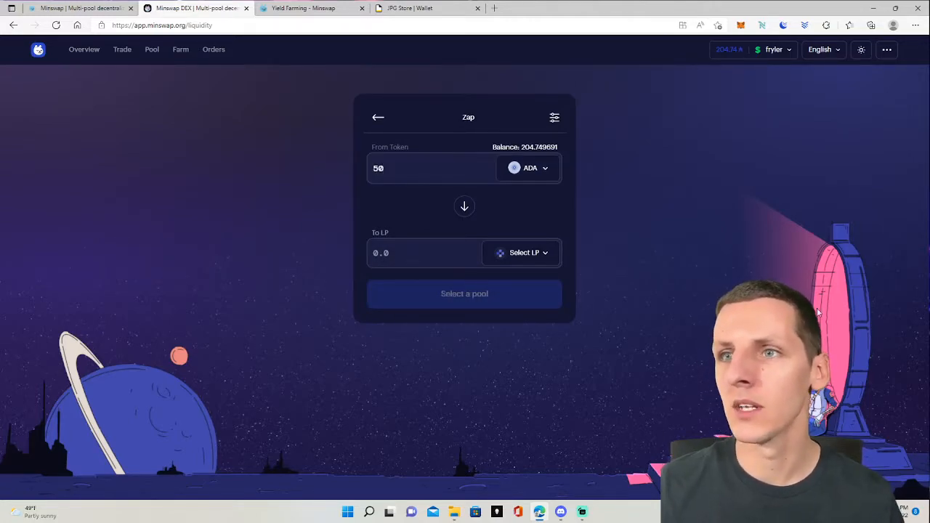
# Choose ADA-VYFI LP as the target pair and submit the 50 ADA zap.
pyautogui.click(523, 253)
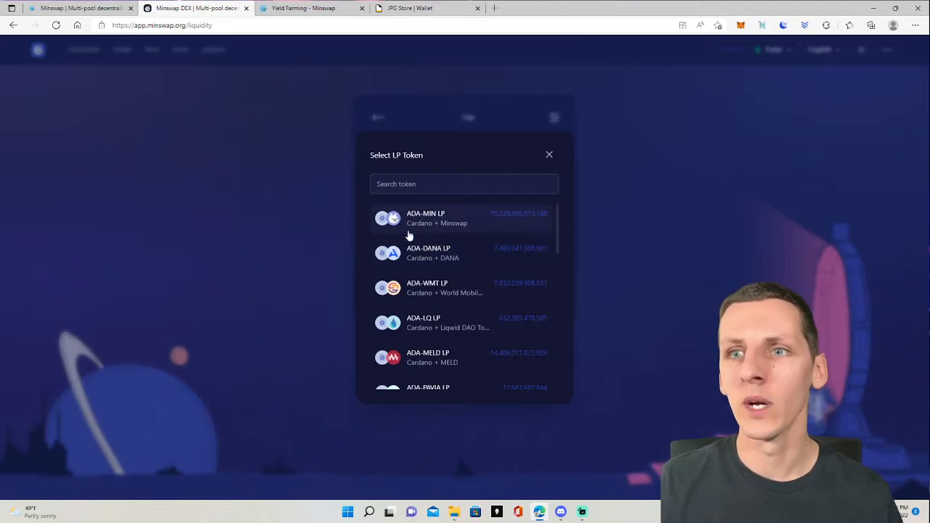
pyautogui.scroll(-3)
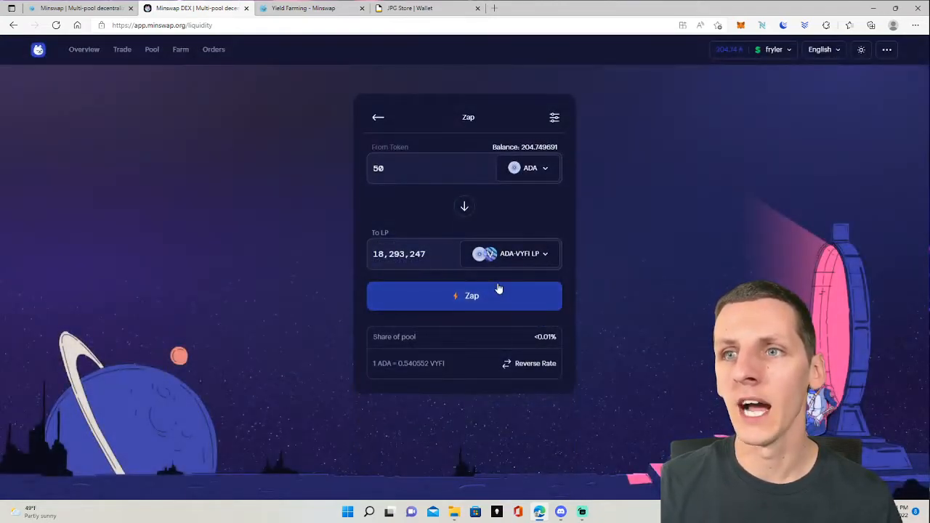
pyautogui.moveTo(496, 276)
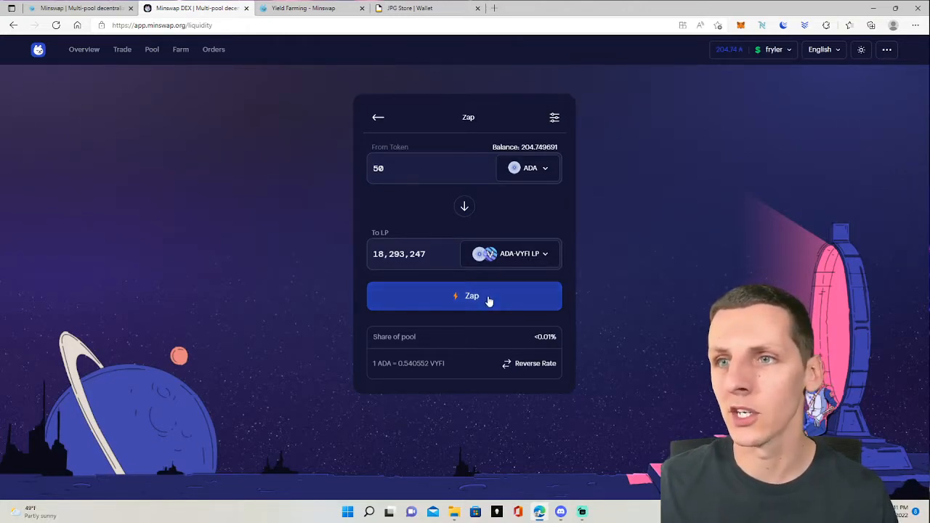
pyautogui.click(465, 297)
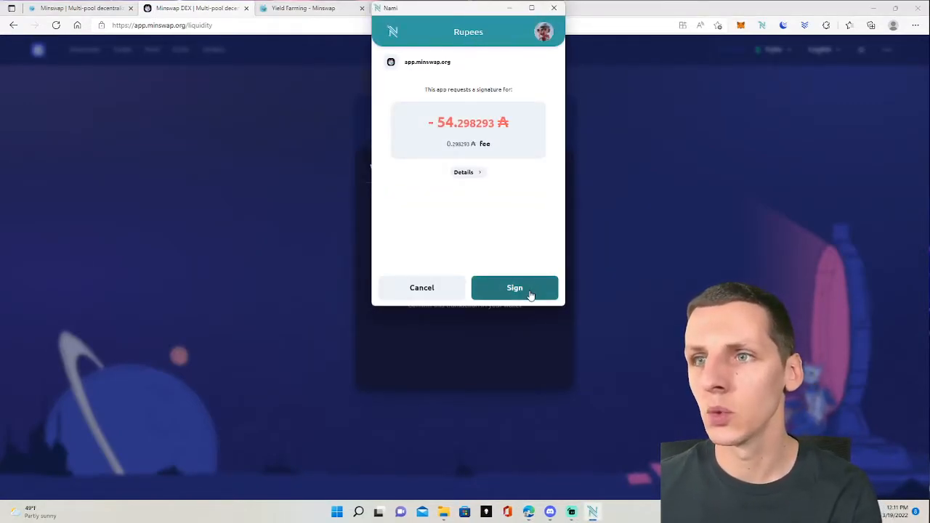
# Sign the 54.298293 ADA zap transaction in Nami with the wallet password.
pyautogui.click(515, 288)
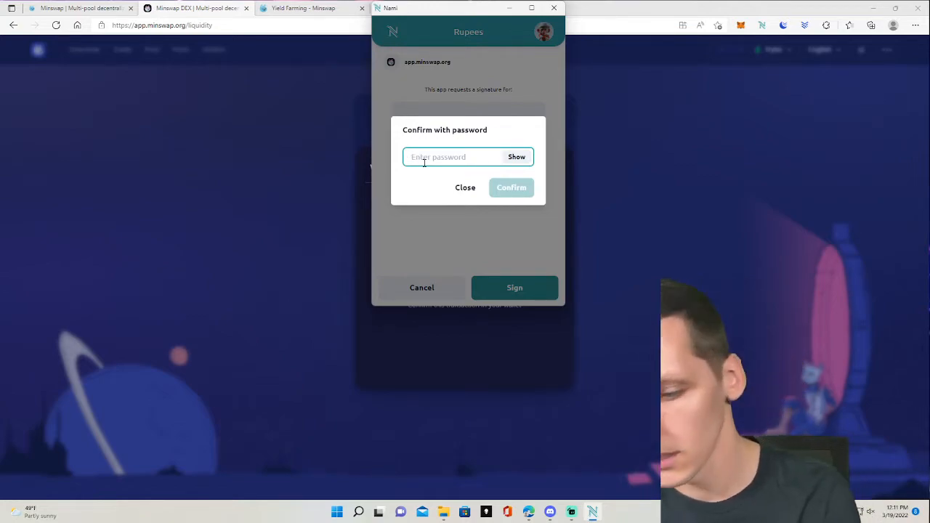
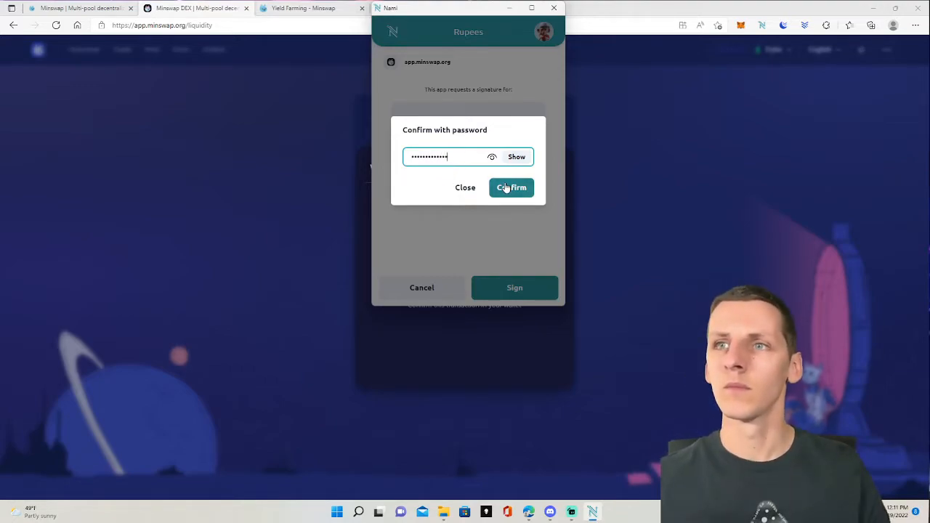
pyautogui.click(512, 187)
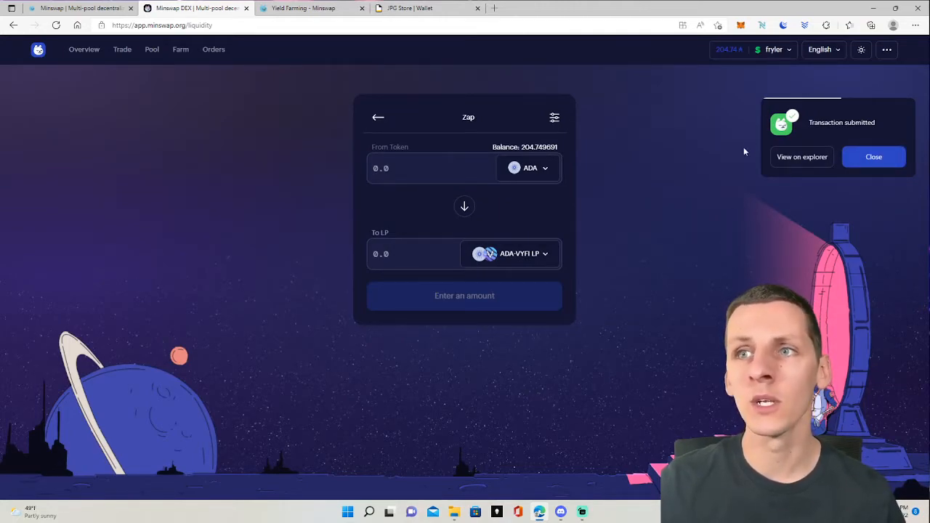
pyautogui.moveTo(698, 234)
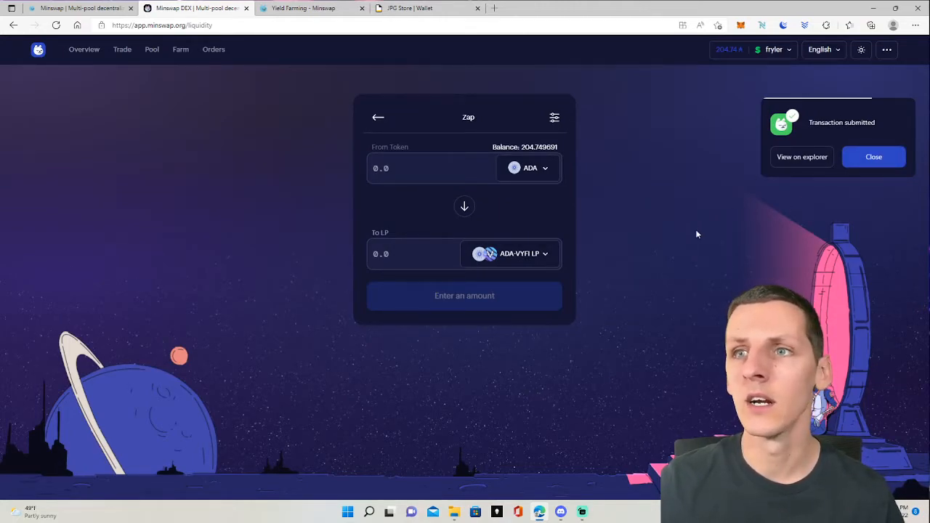
# Check Orders for the completed ADA-VYFI zap, then go to the Farm list.
pyautogui.click(213, 49)
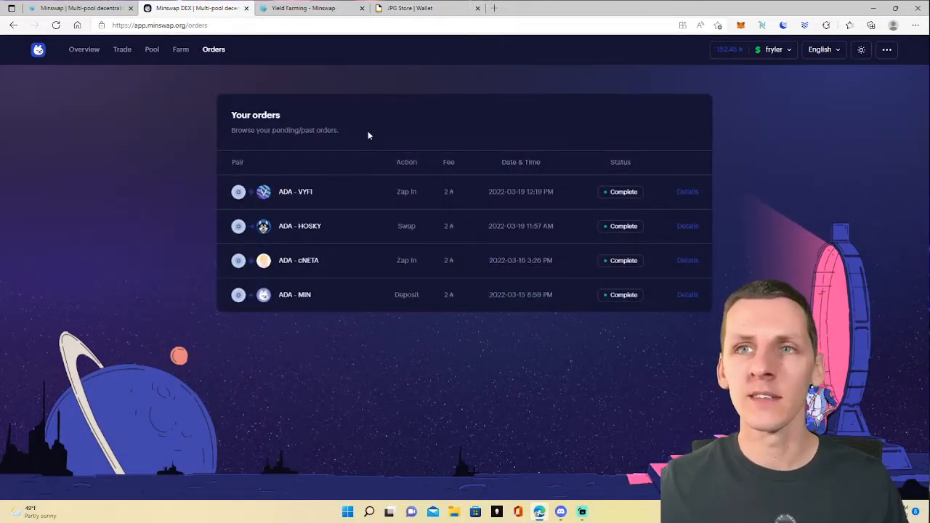
pyautogui.moveTo(353, 201)
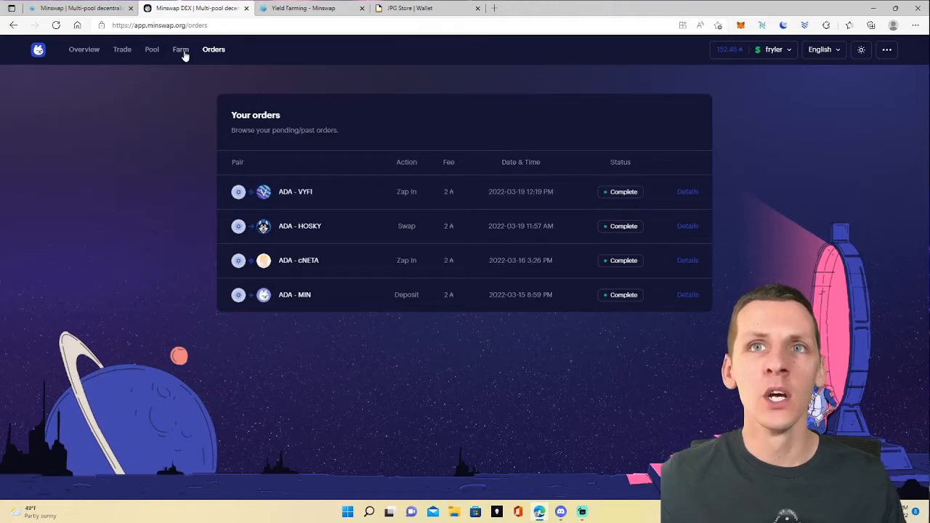
pyautogui.click(180, 50)
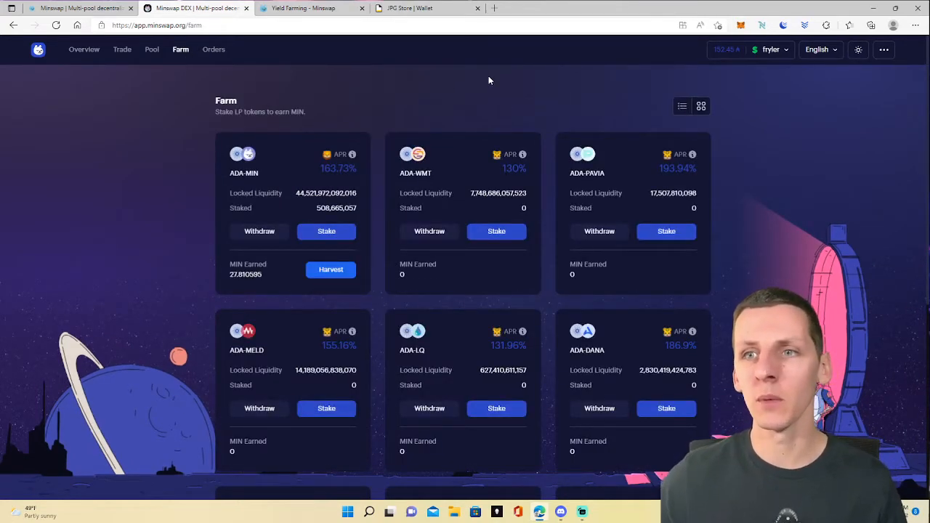
pyautogui.scroll(-3)
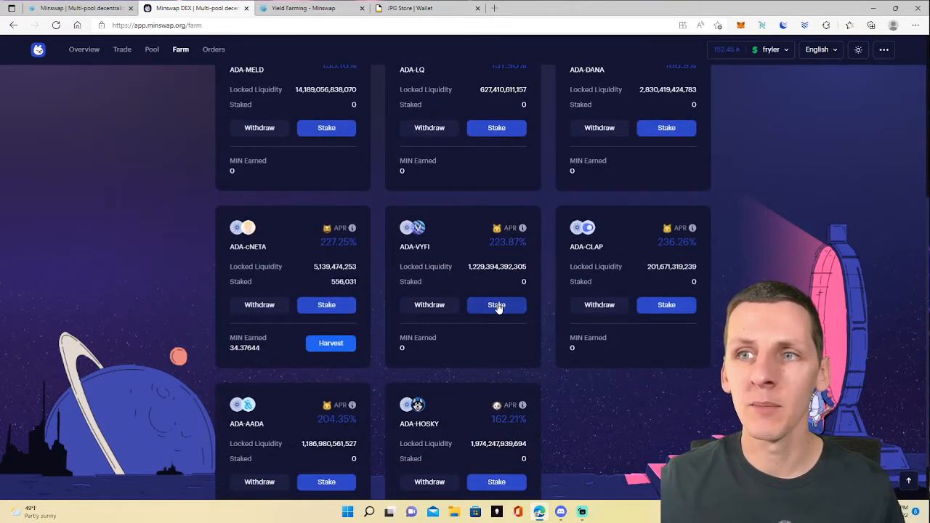
# Stake 100% (18,292,848) ADA-VYFI LP tokens and send it for Nami signing.
pyautogui.click(498, 305)
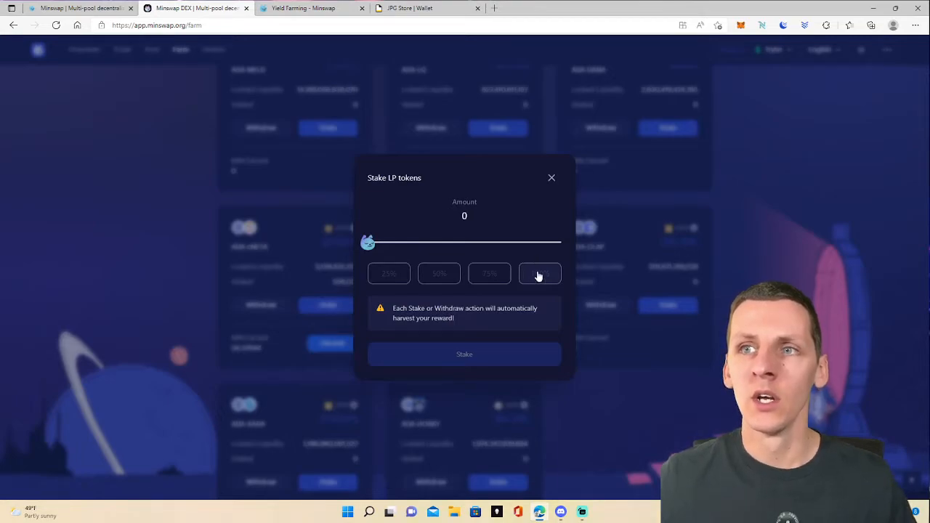
pyautogui.click(539, 274)
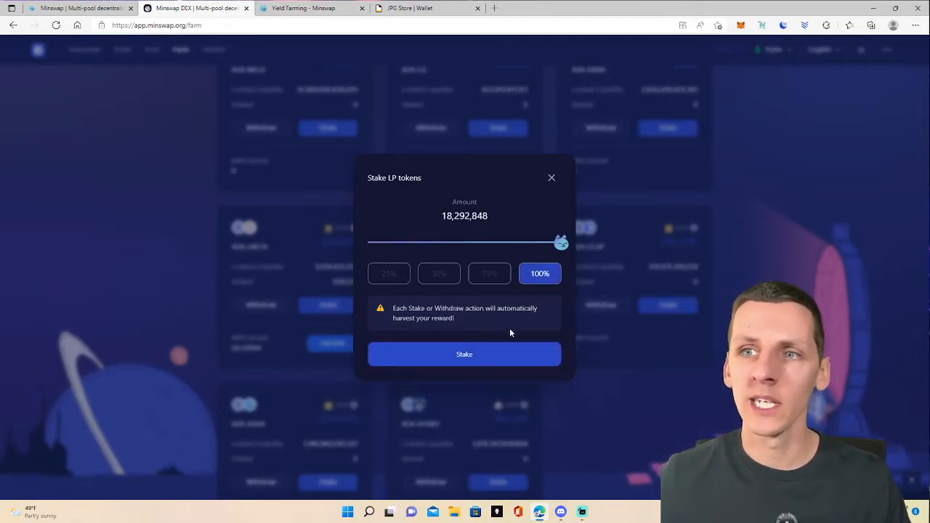
pyautogui.click(465, 355)
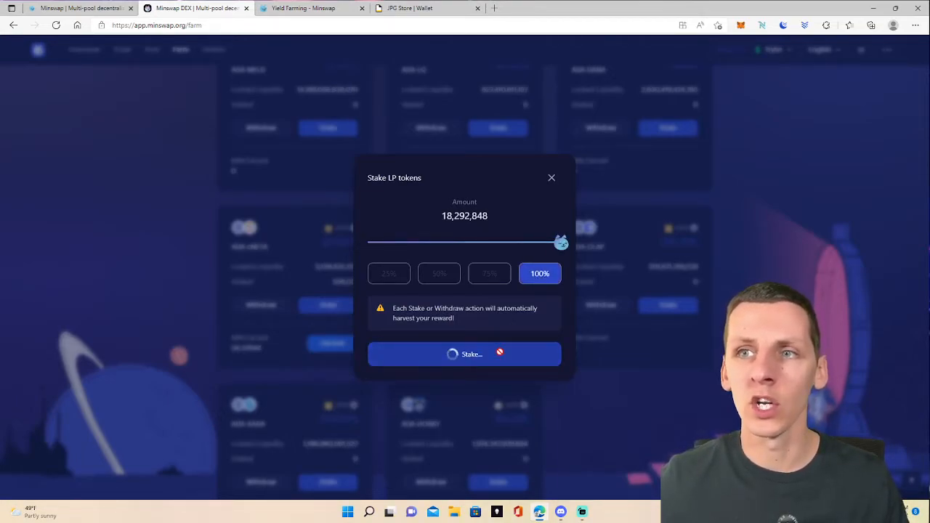
pyautogui.click(465, 355)
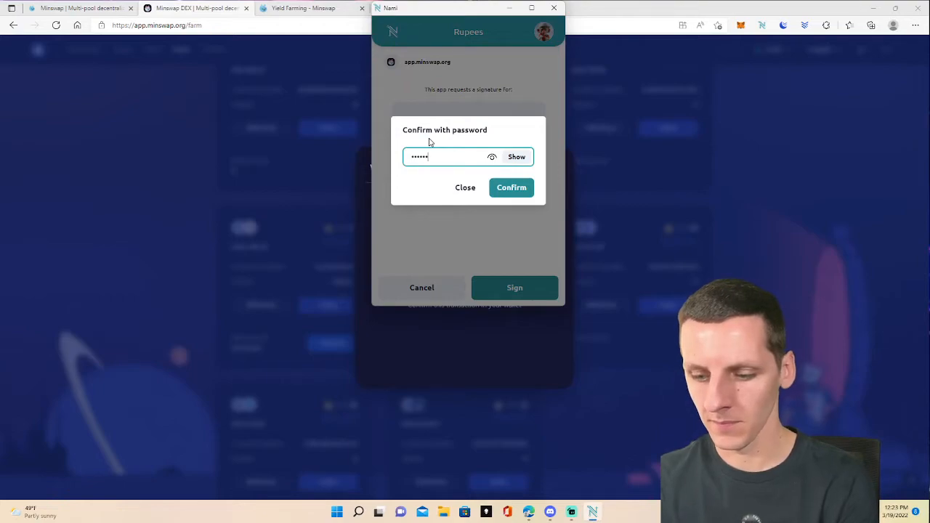
# Confirm the LP staking signature in Nami with the wallet password.
pyautogui.write('password')
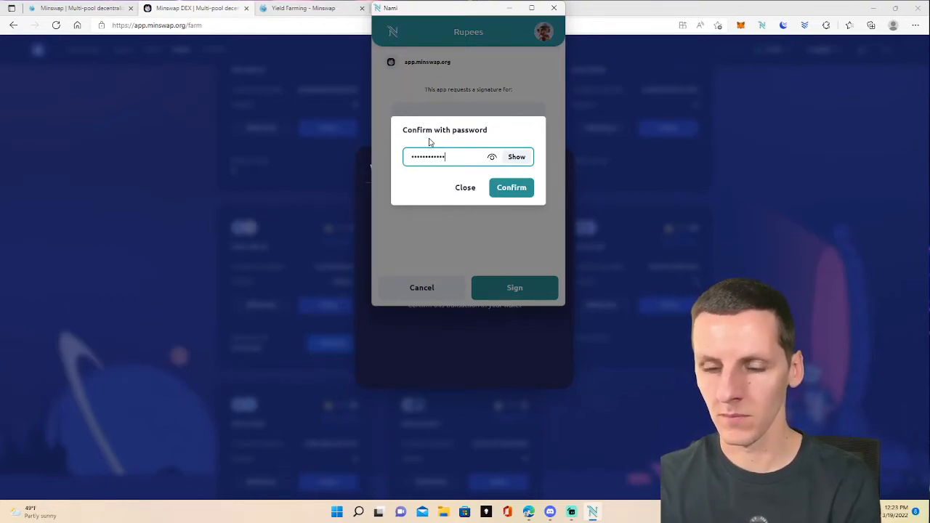
pyautogui.click(512, 188)
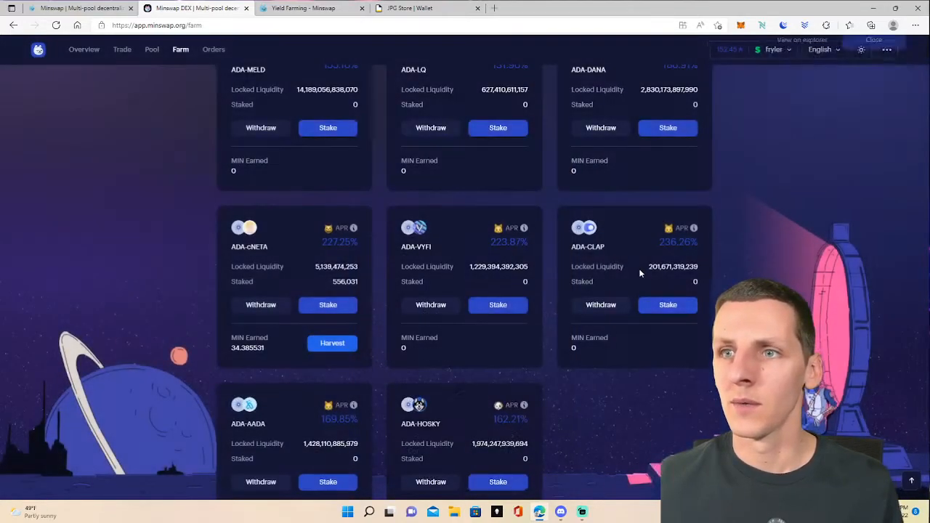
# Dismiss the Transaction submitted notice and return to the top of the Farm page.
pyautogui.click(331, 343)
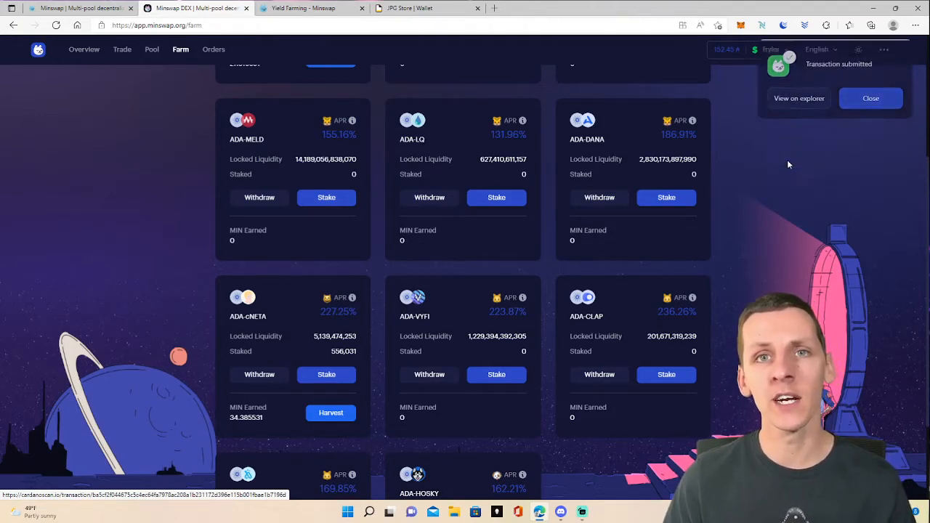
pyautogui.click(871, 99)
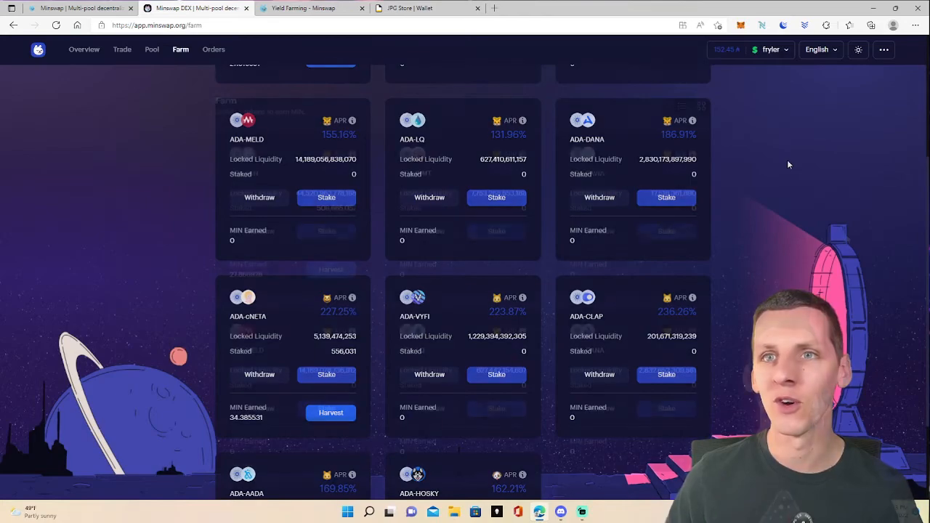
pyautogui.scroll(3)
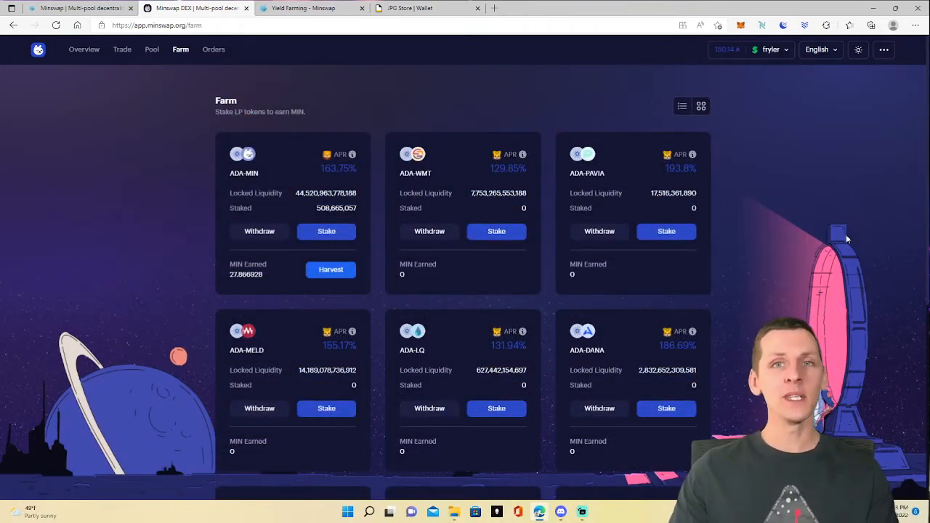